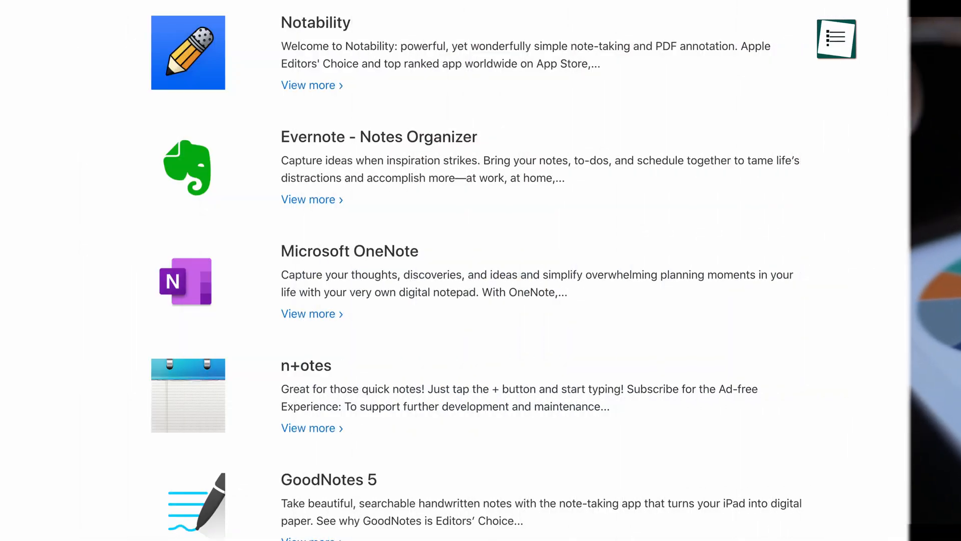
{"action": "scroll", "scroll_direction": "down", "scroll_amount": 3}
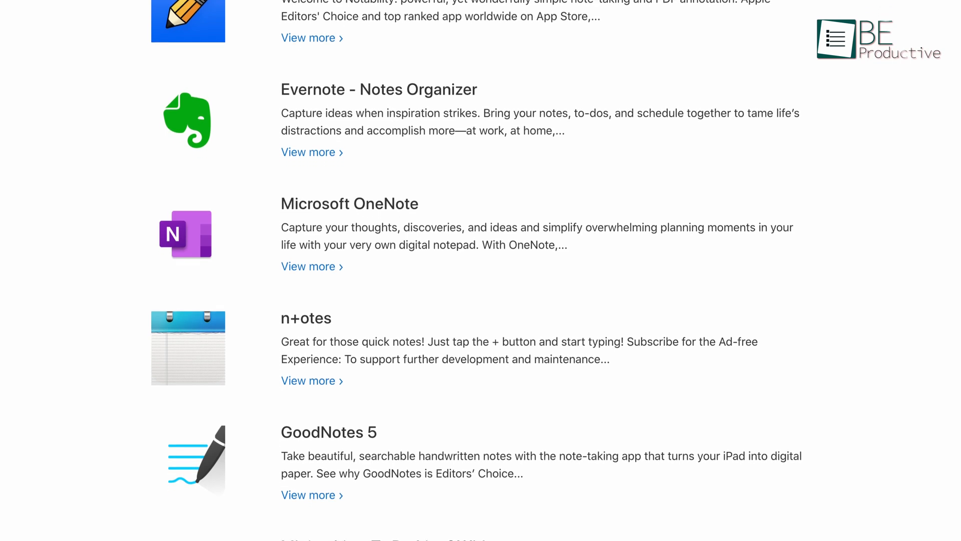
{"action": "scroll", "scroll_direction": "down", "scroll_amount": 3}
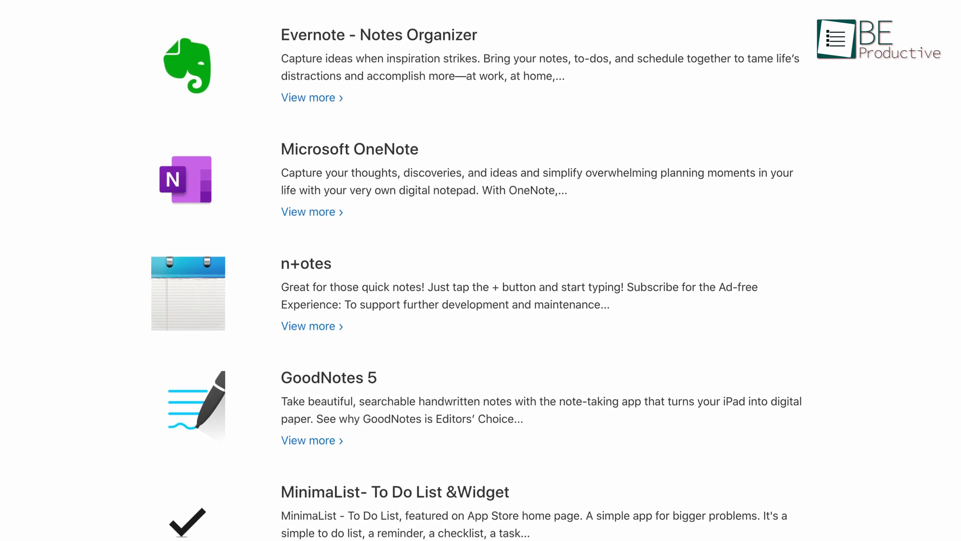